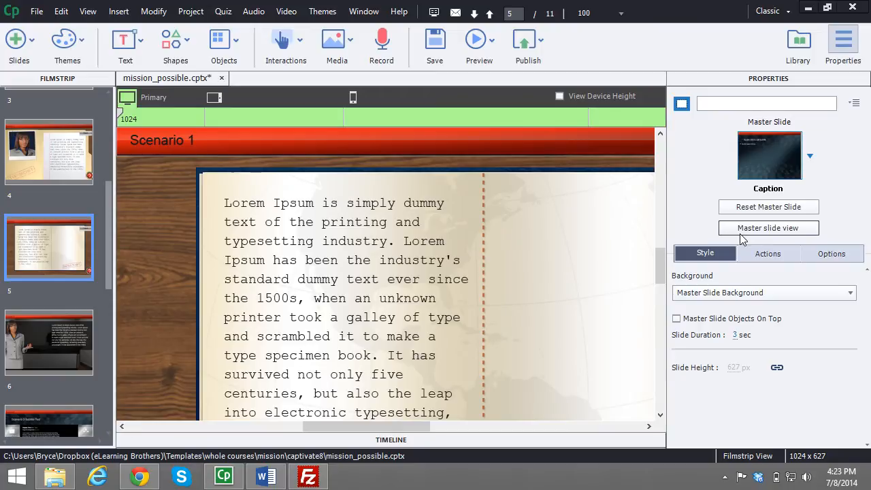
mouse_move(698, 133)
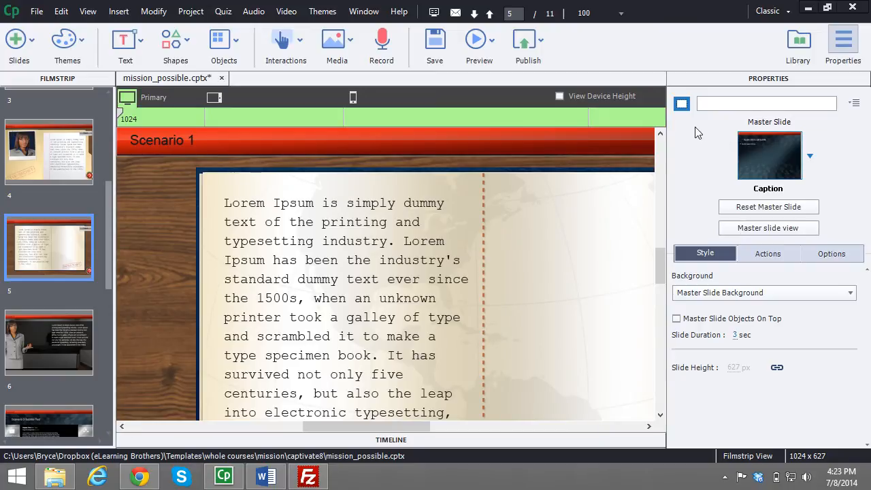
mouse_move(544, 169)
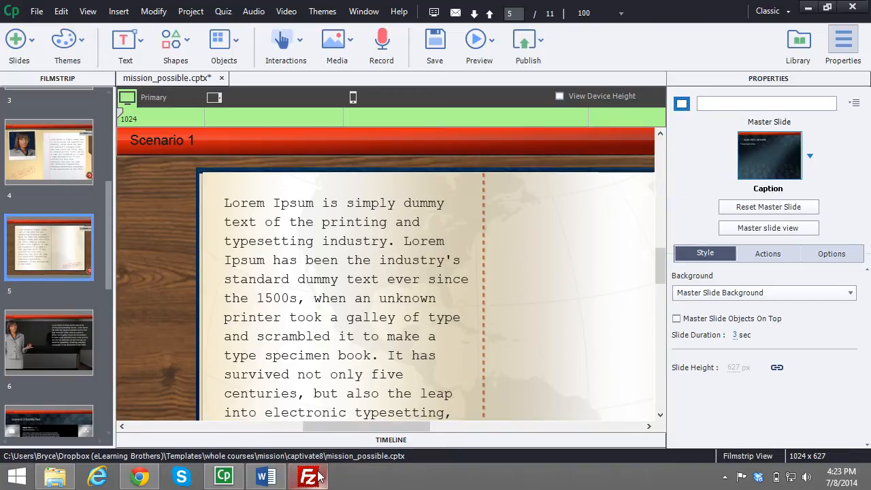
Switch to FileZilla's connection showing the empty remote Templates/Shootout folder
click(308, 476)
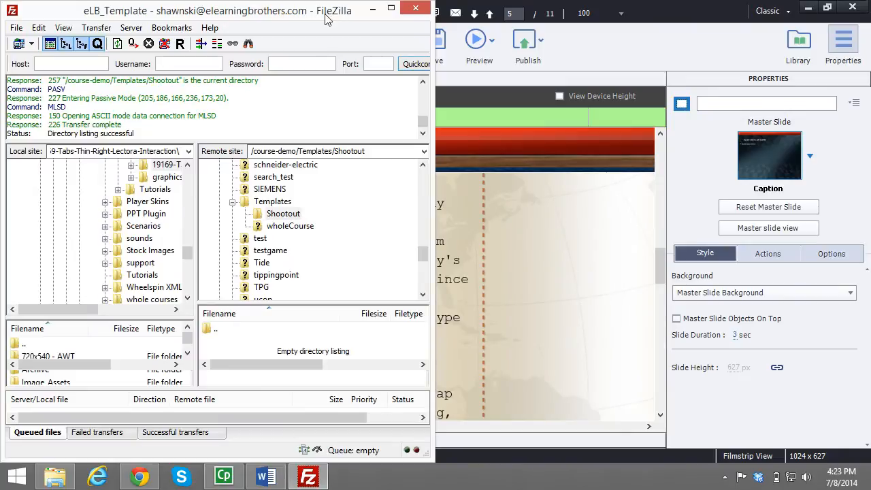
mouse_move(302, 25)
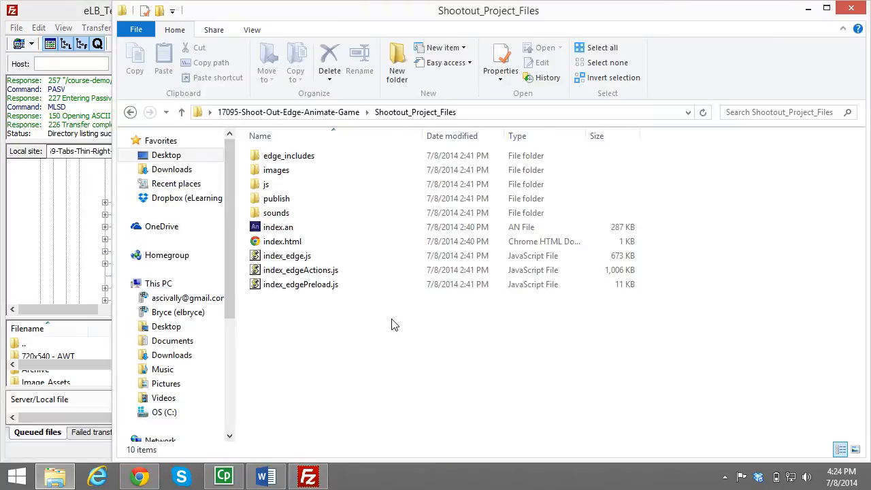
mouse_move(377, 314)
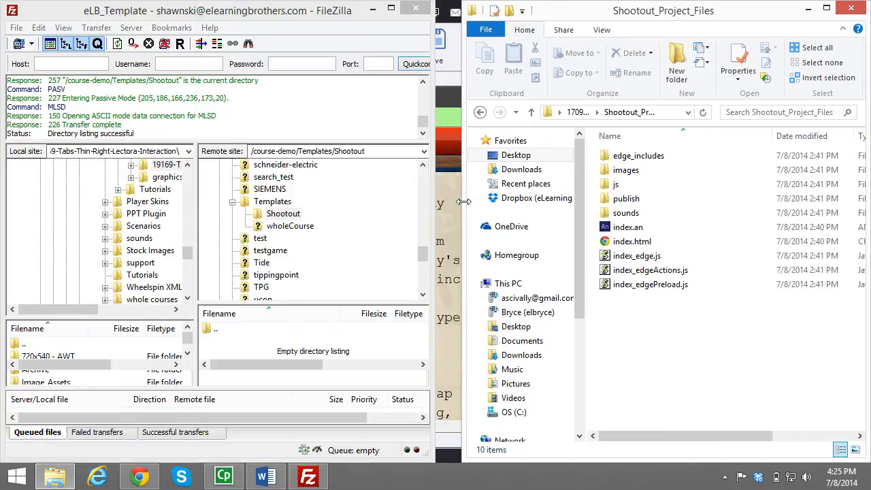
Select all ten items in the Shootout_Project_Files folder for upload
click(614, 212)
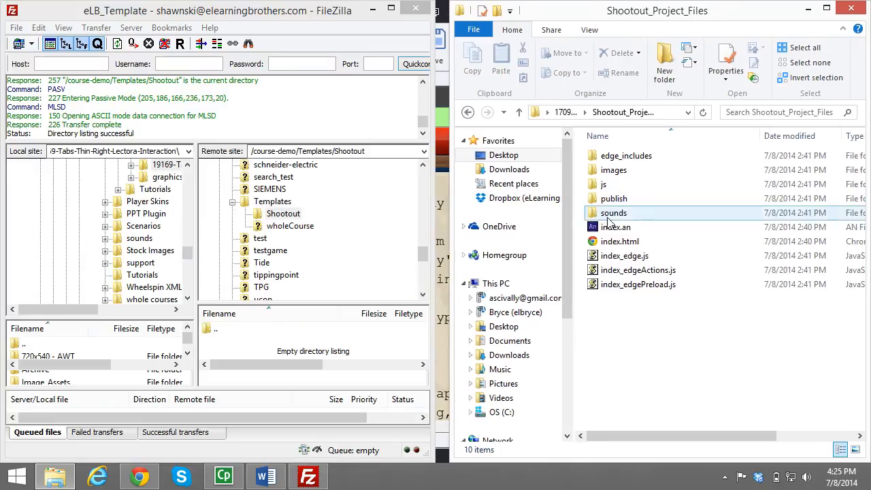
click(626, 156)
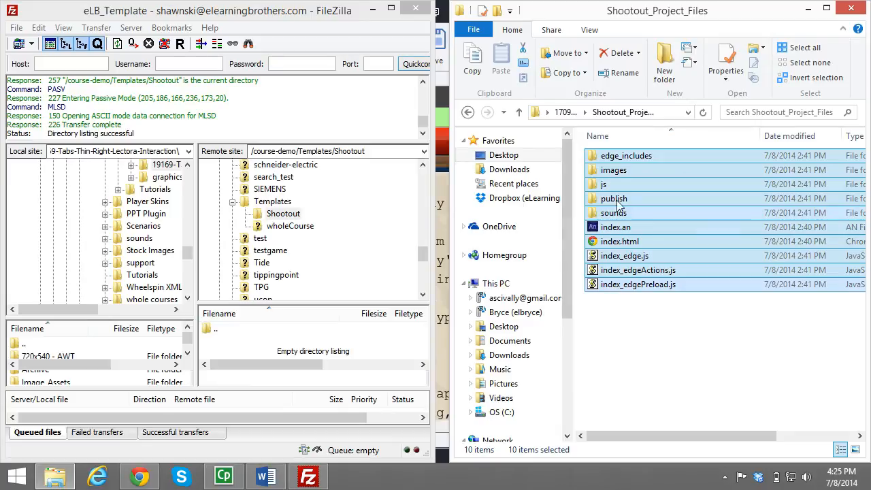
mouse_move(614, 170)
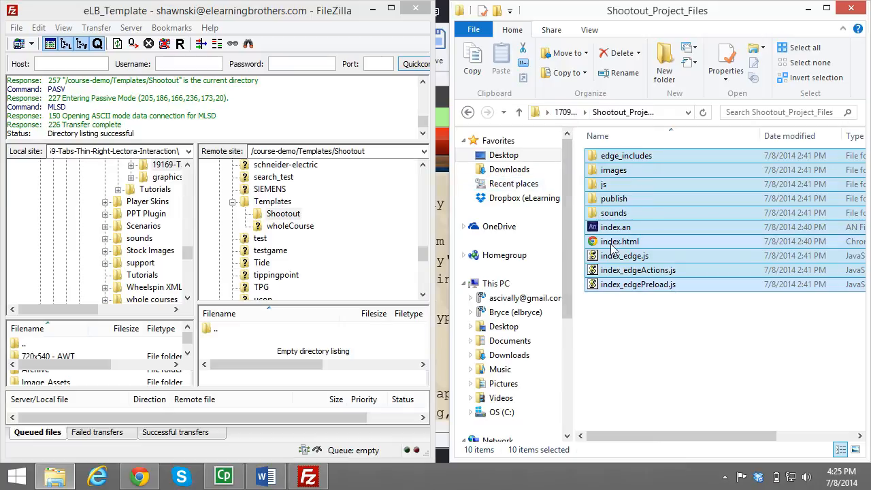
mouse_move(613, 285)
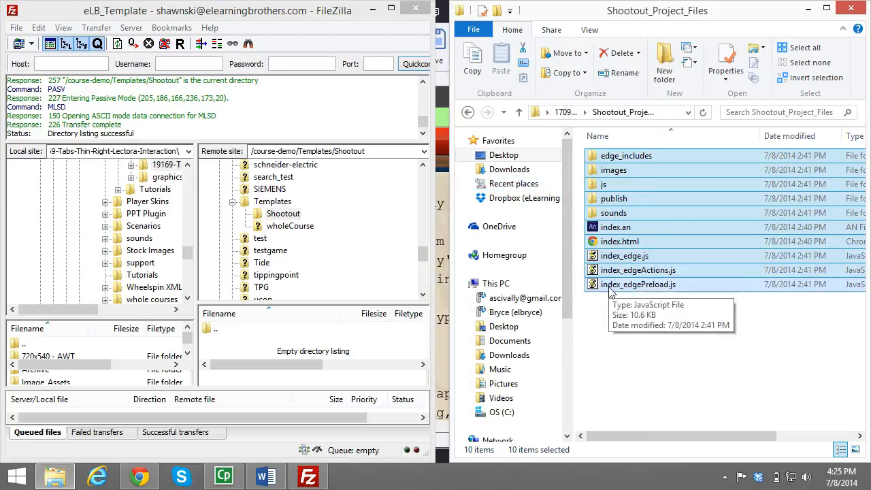
mouse_move(617, 272)
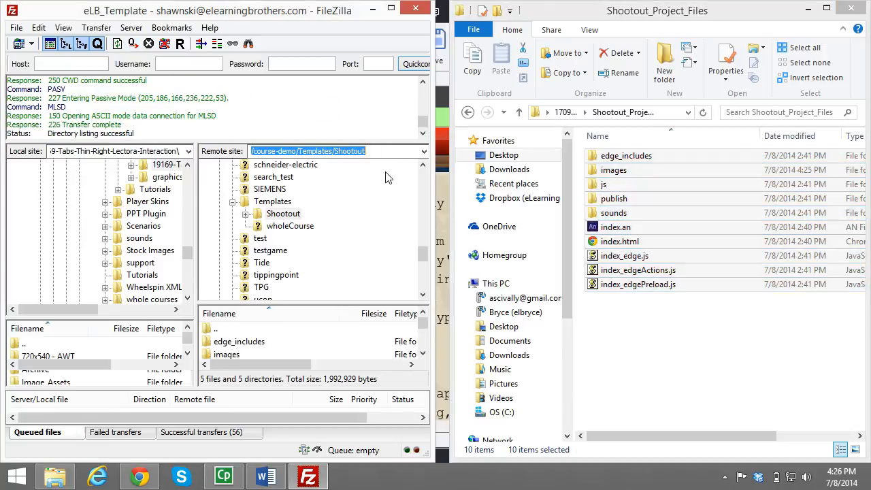
mouse_move(352, 147)
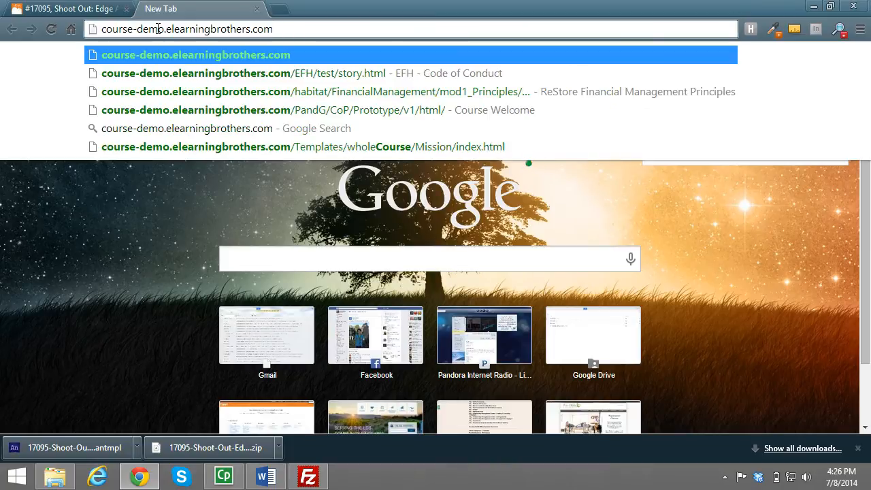
Load course-demo.elearningbrothers.com/Templates/Shootout/index.html in Chrome, checking file names in FileZilla
text(/Templates/Shootout)
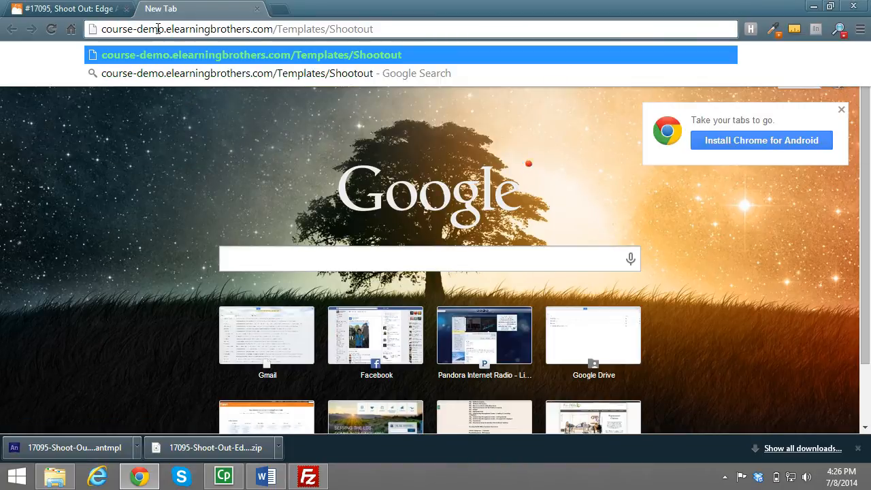
text(/)
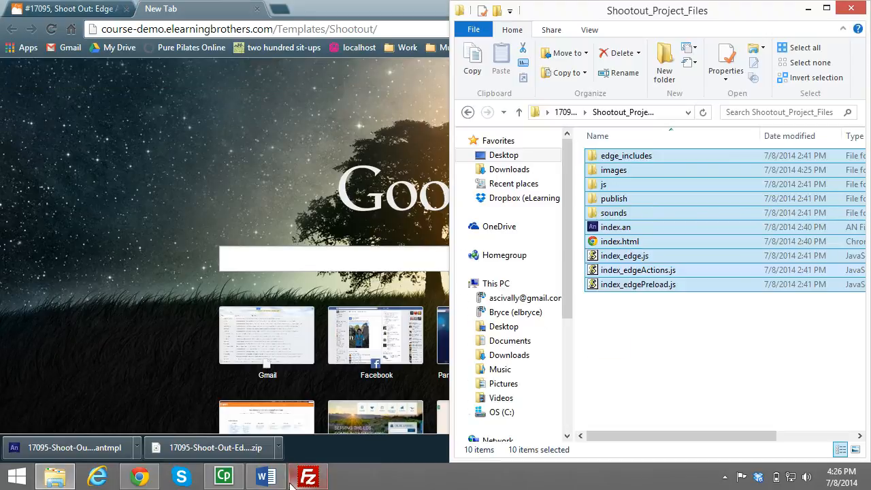
mouse_move(363, 485)
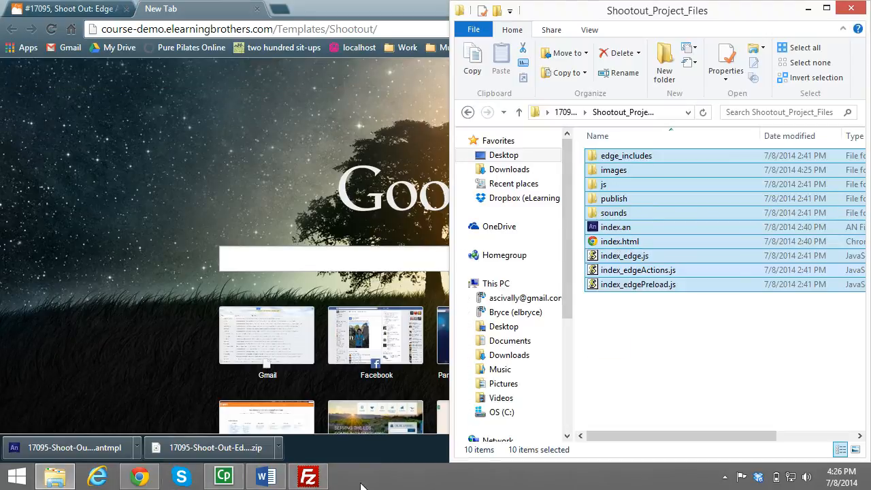
click(307, 476)
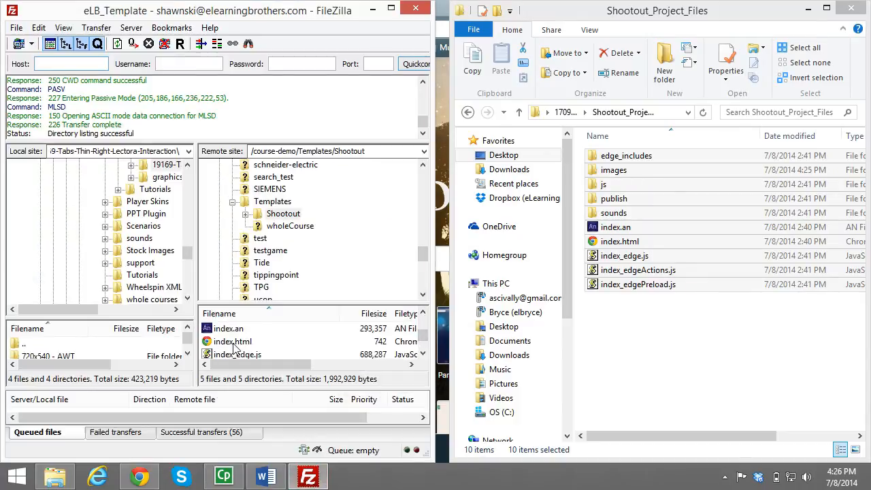
click(137, 476)
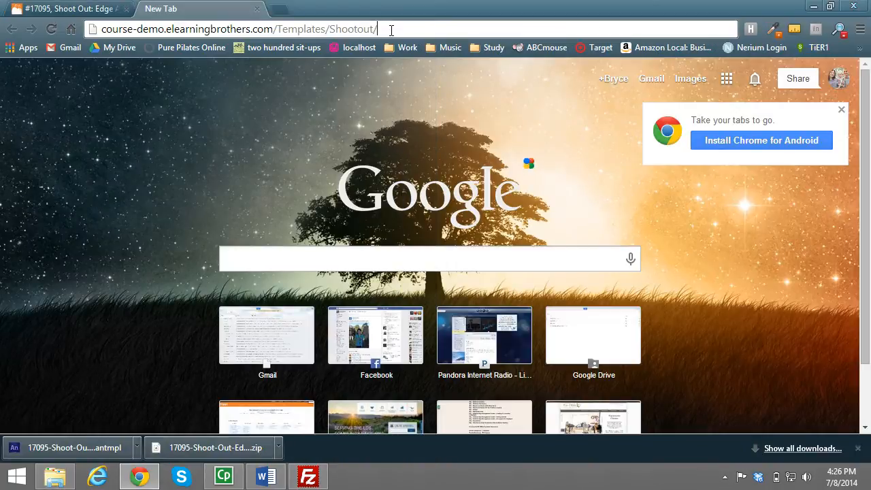
text(index.)
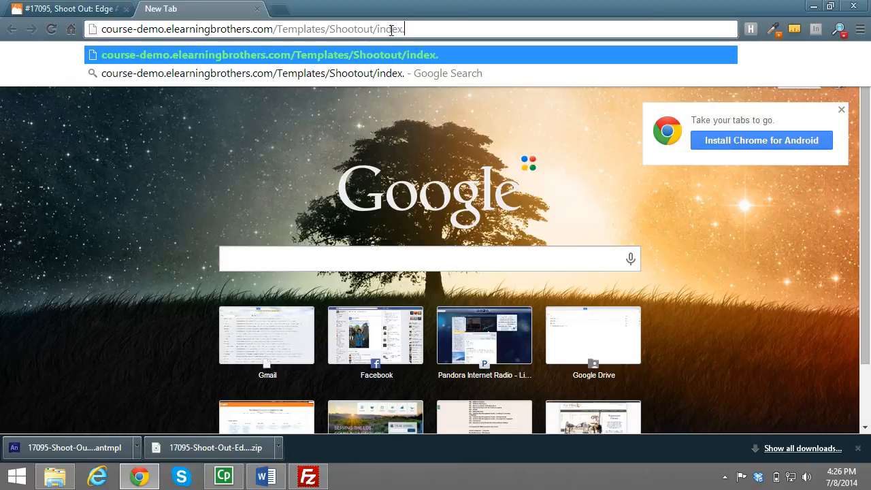
text(html)
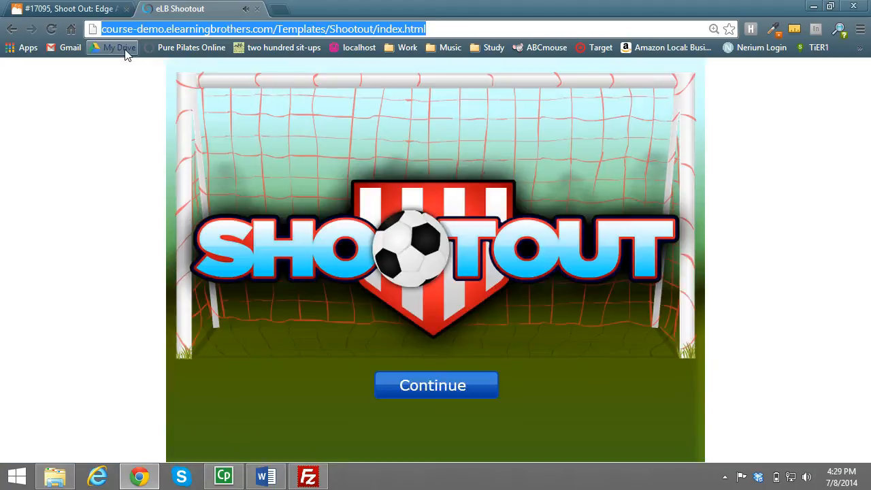
mouse_move(192, 47)
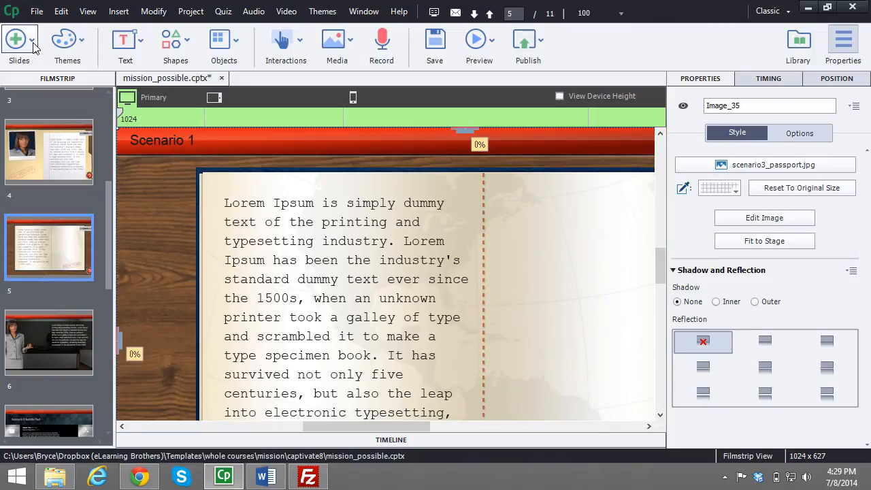
Insert the Web Object learning interaction onto slide 6
click(19, 44)
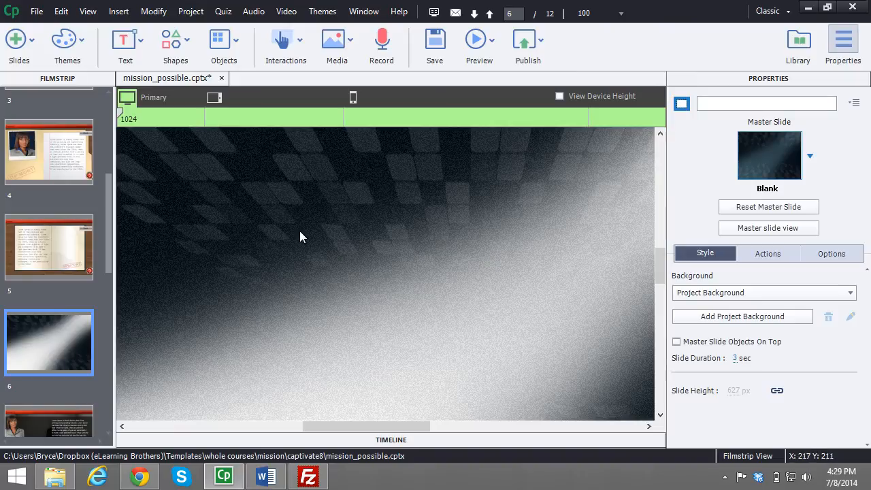
click(285, 40)
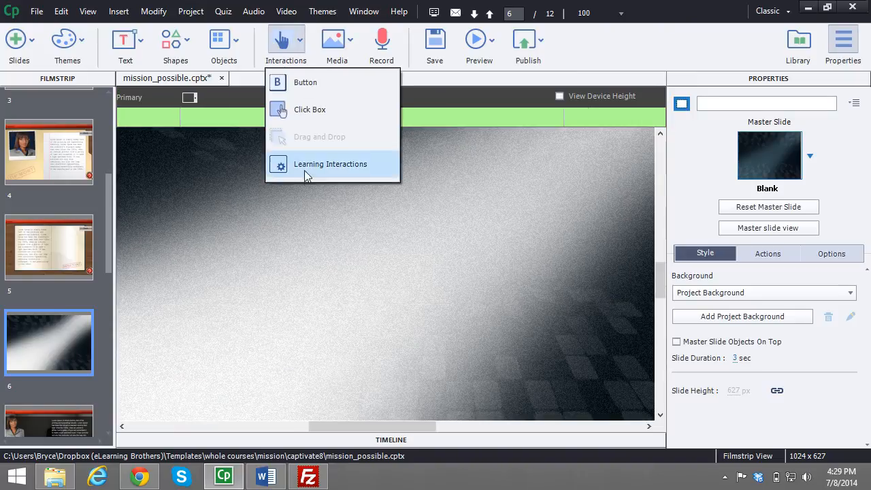
mouse_move(312, 168)
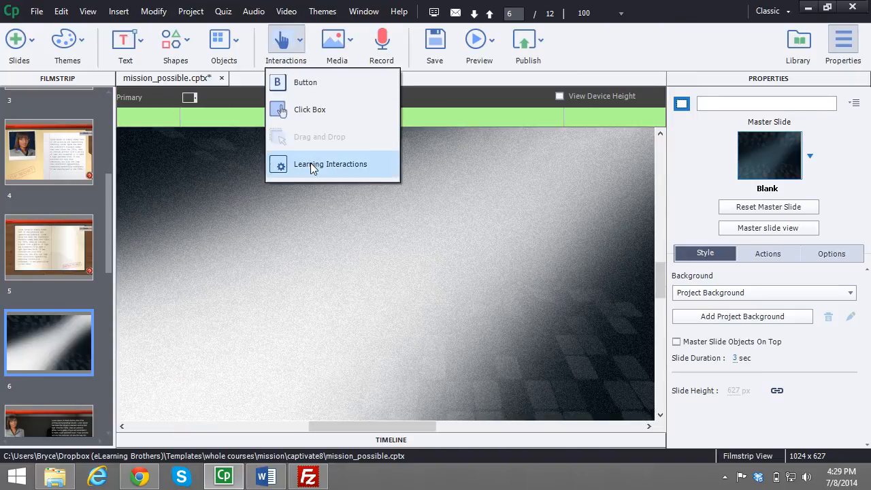
click(330, 164)
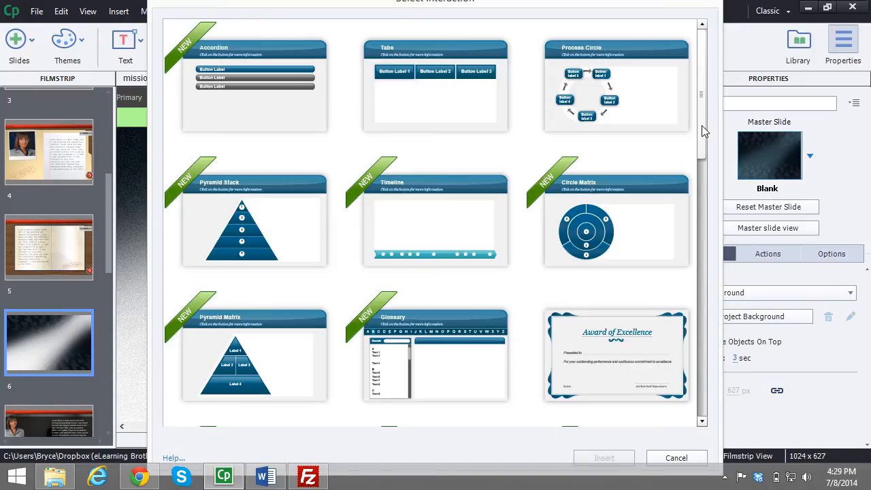
scroll(down, 3)
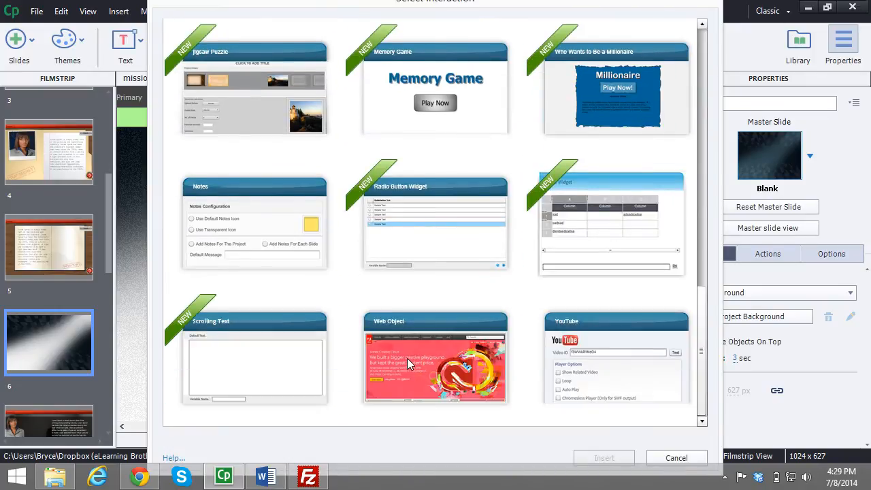
click(435, 359)
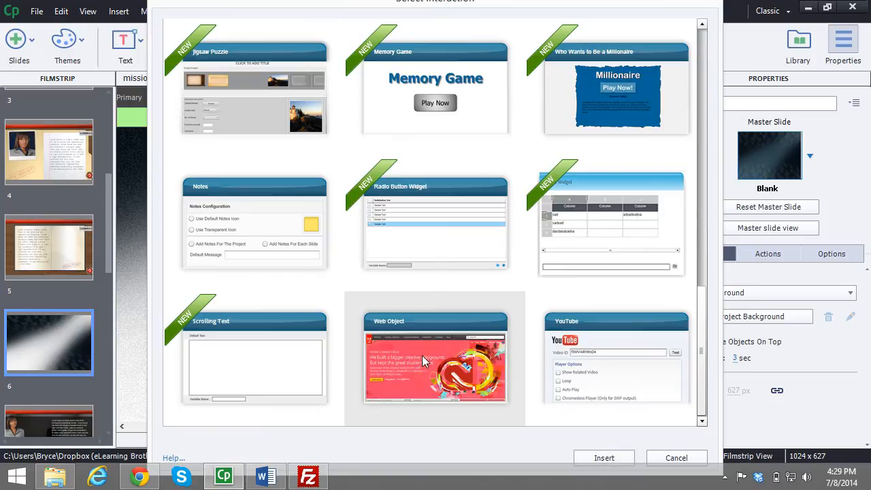
click(676, 458)
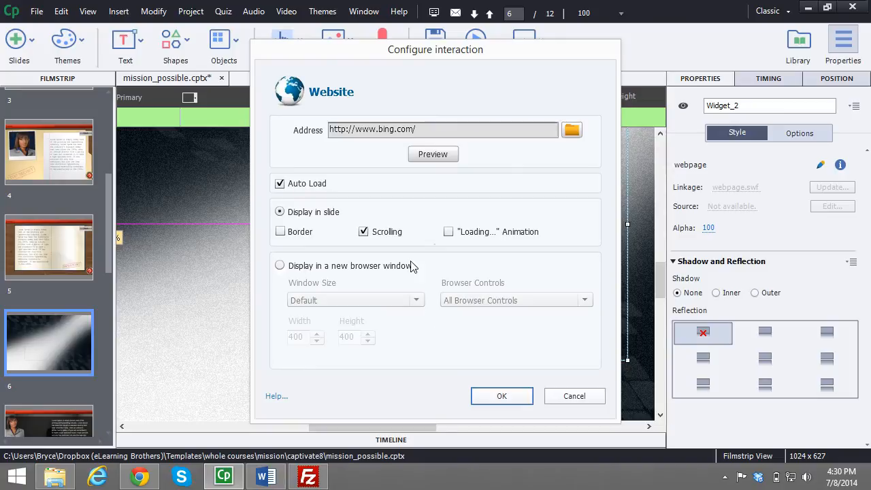
Replace the Web Object address with course-demo.elearningbrothers.com/Templates/Shootout/index.html and confirm
click(443, 129)
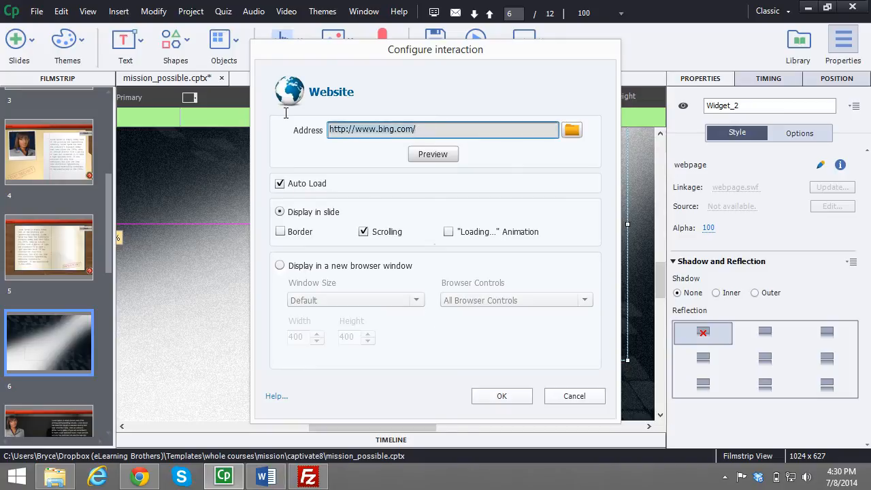
mouse_move(332, 151)
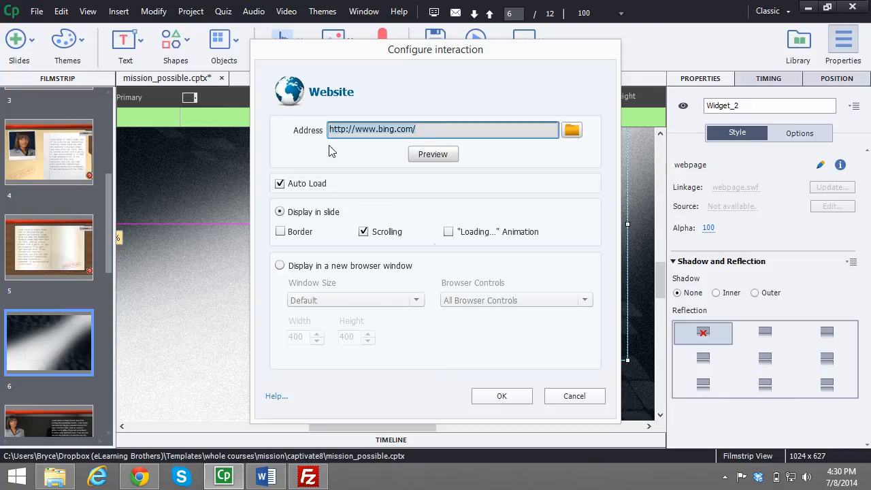
text(brothers.com/Templates/Shootout/index.html)
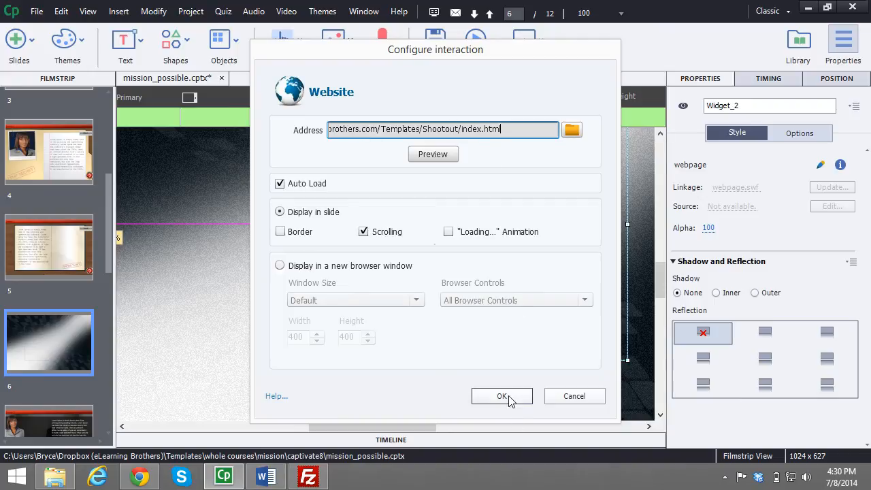
click(503, 397)
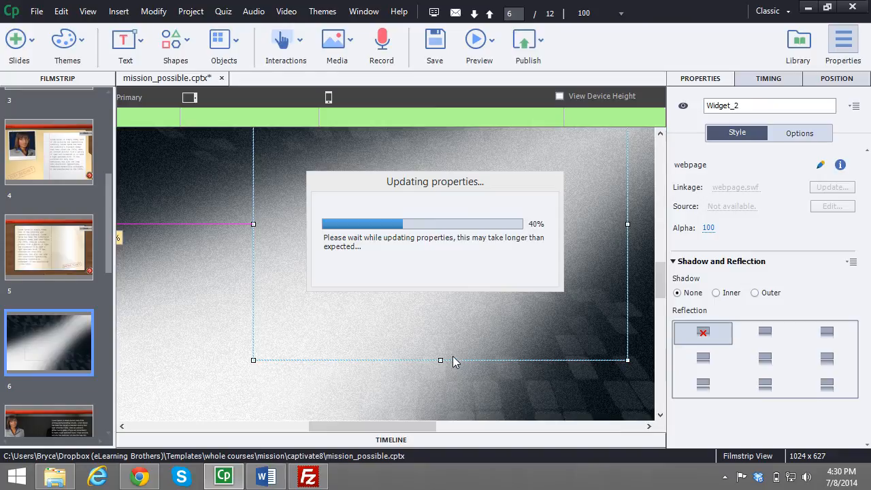
mouse_move(480, 336)
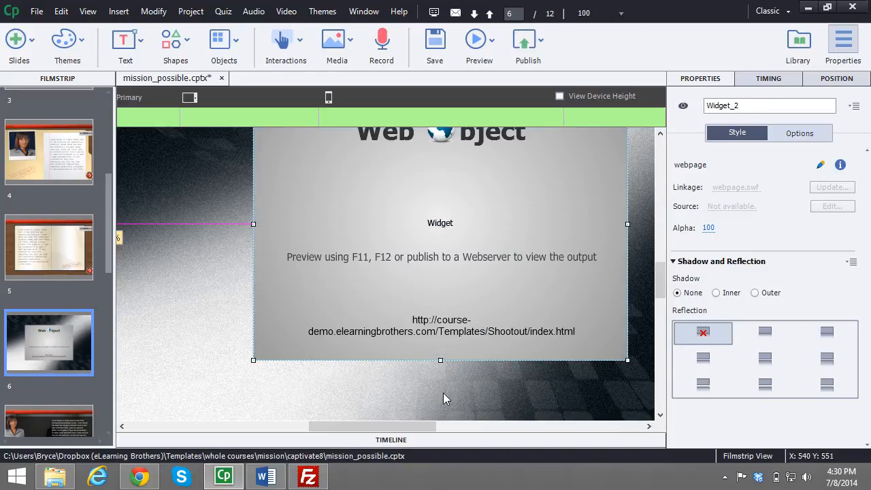
Drag the Web Object's resize handle to widen it across the slide
drag(373, 426, 392, 427)
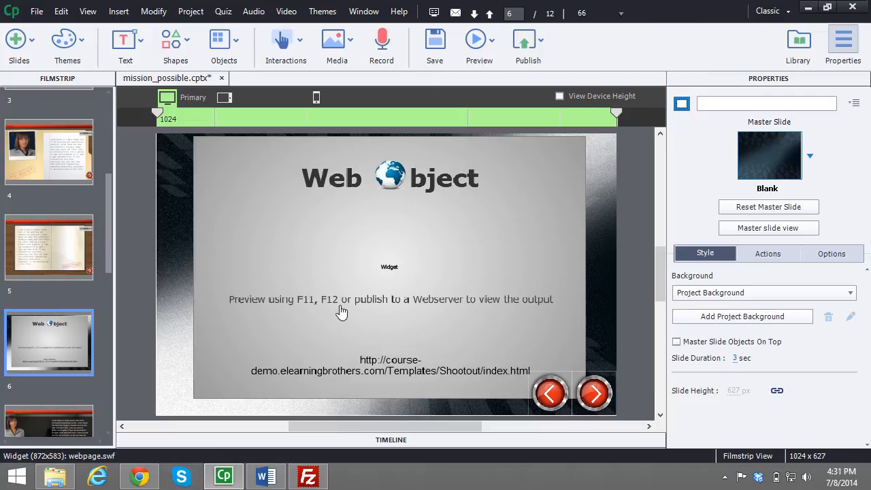
mouse_move(370, 368)
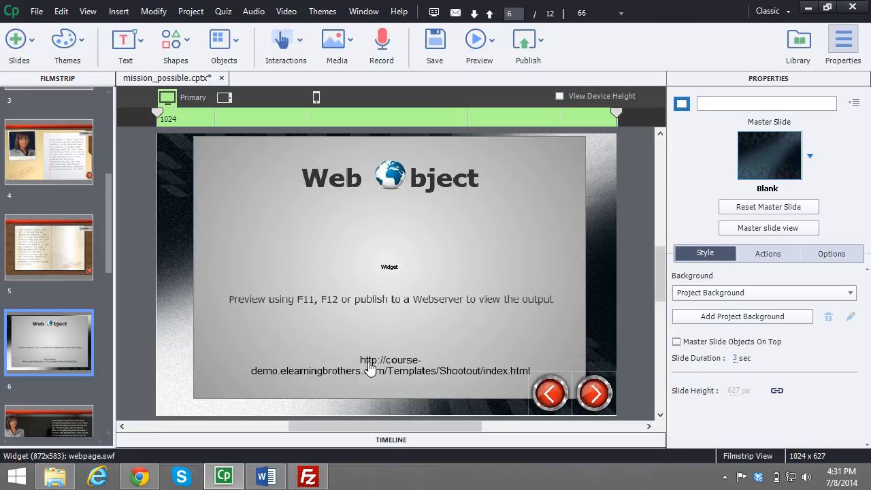
mouse_move(415, 377)
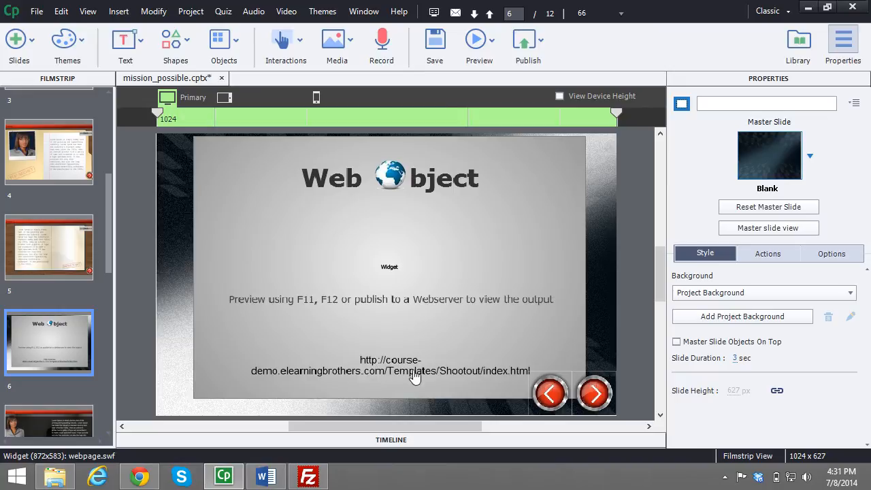
mouse_move(425, 380)
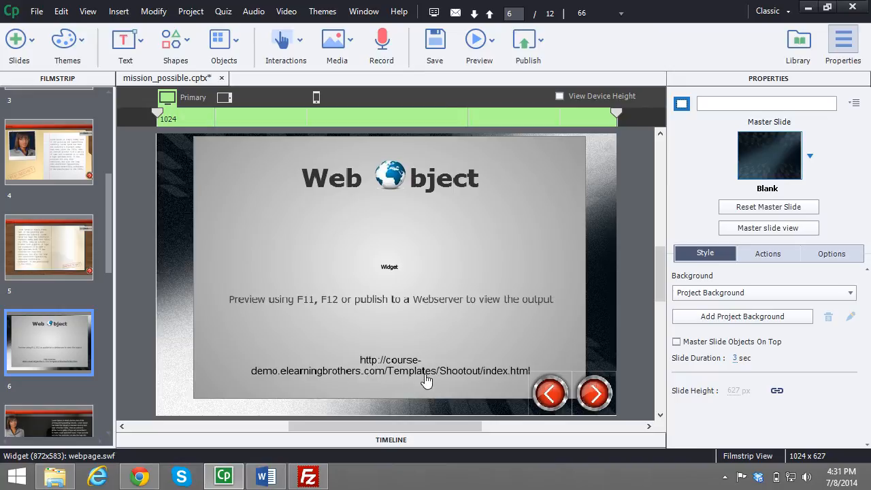
mouse_move(393, 379)
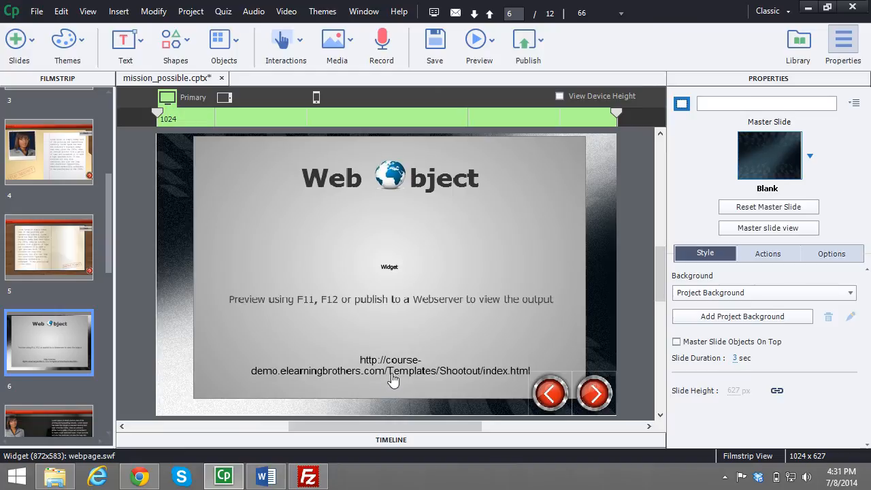
mouse_move(404, 330)
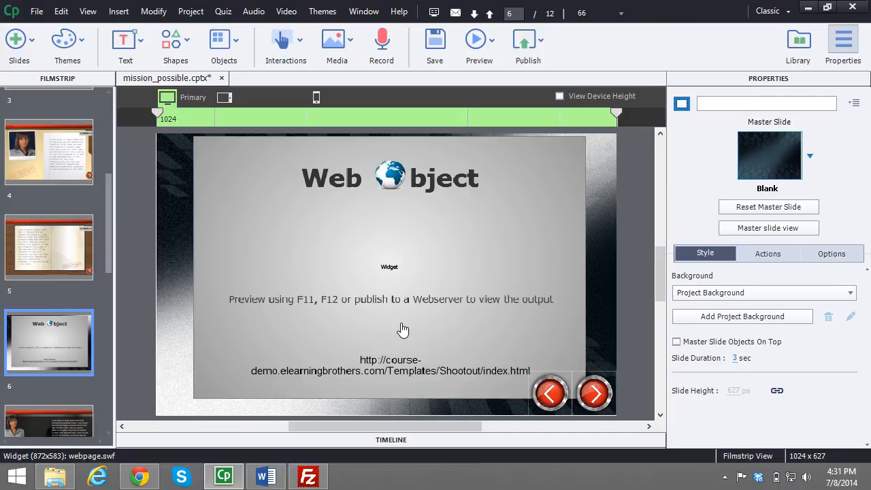
mouse_move(536, 169)
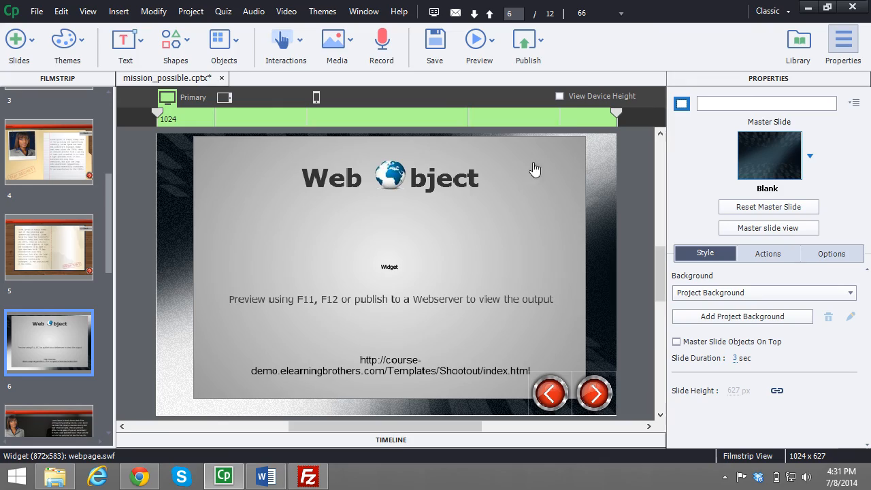